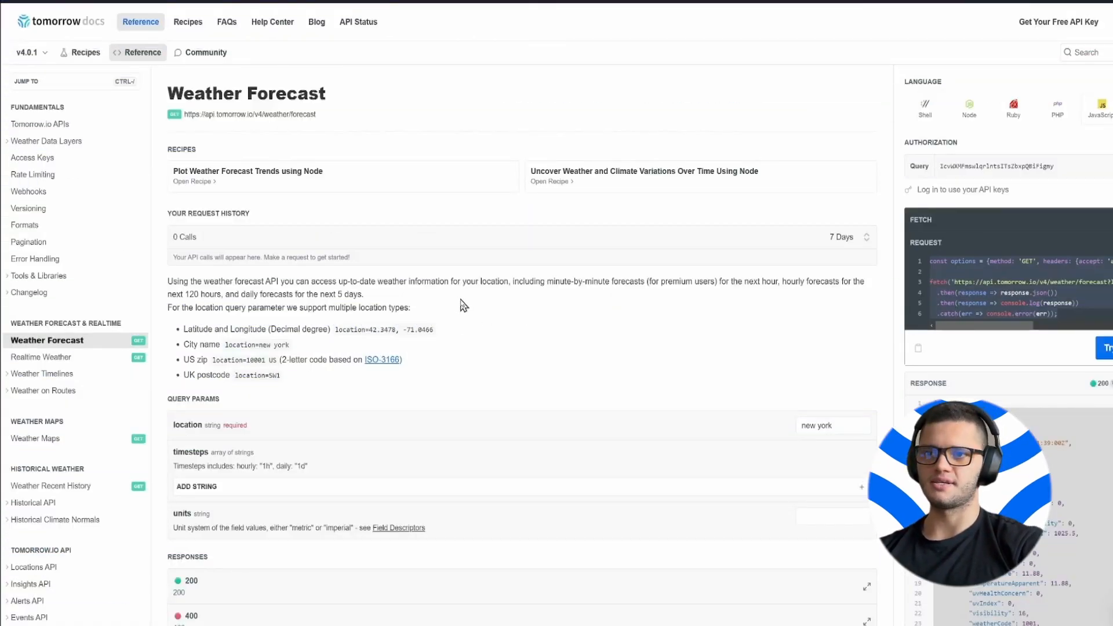
{"action": "mouse_move", "coordinate": [471, 325]}
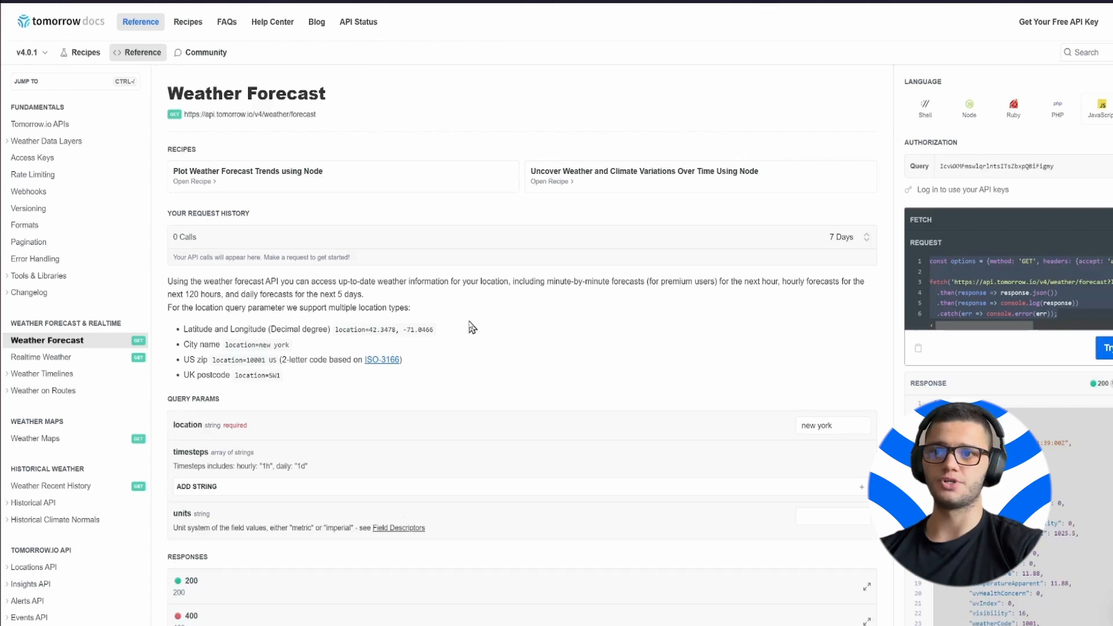
{"action": "mouse_move", "coordinate": [465, 330]}
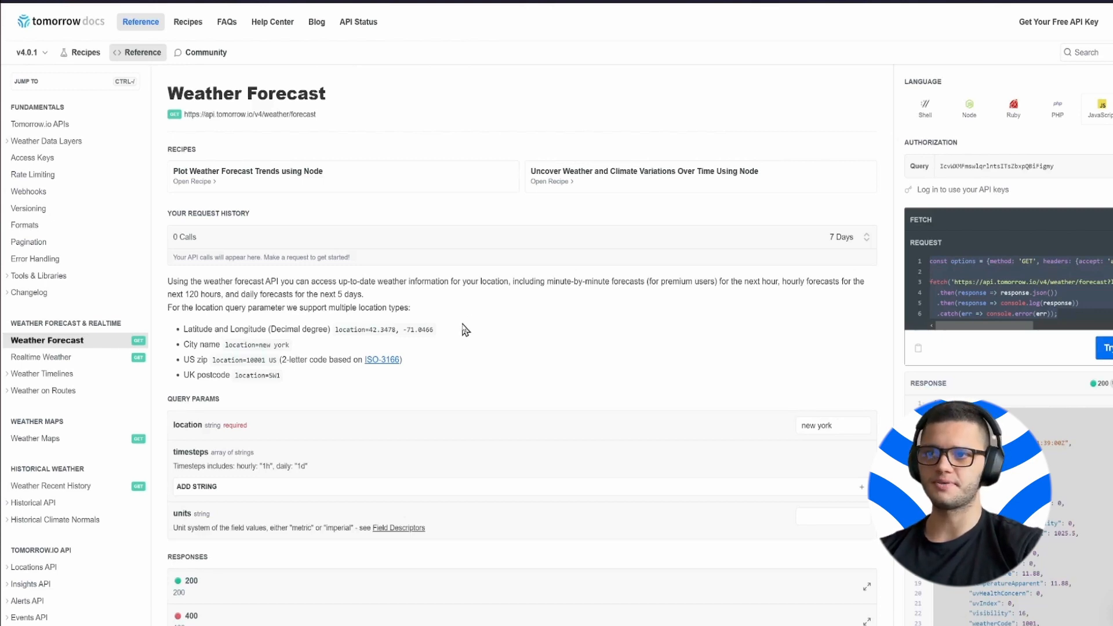
{"action": "mouse_move", "coordinate": [467, 279]}
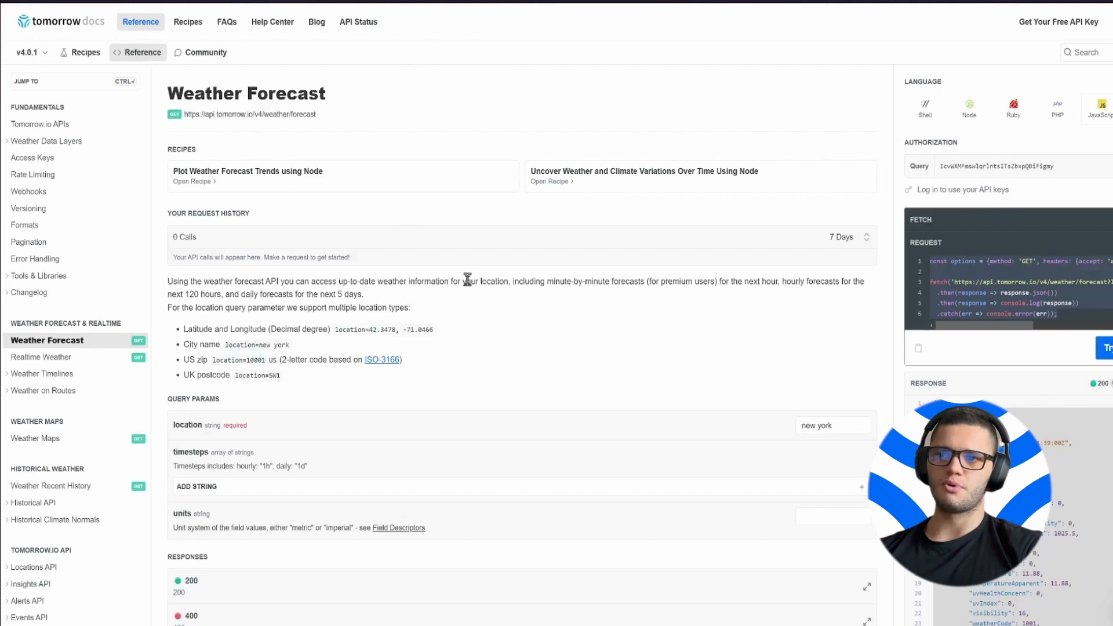
{"action": "mouse_move", "coordinate": [447, 306]}
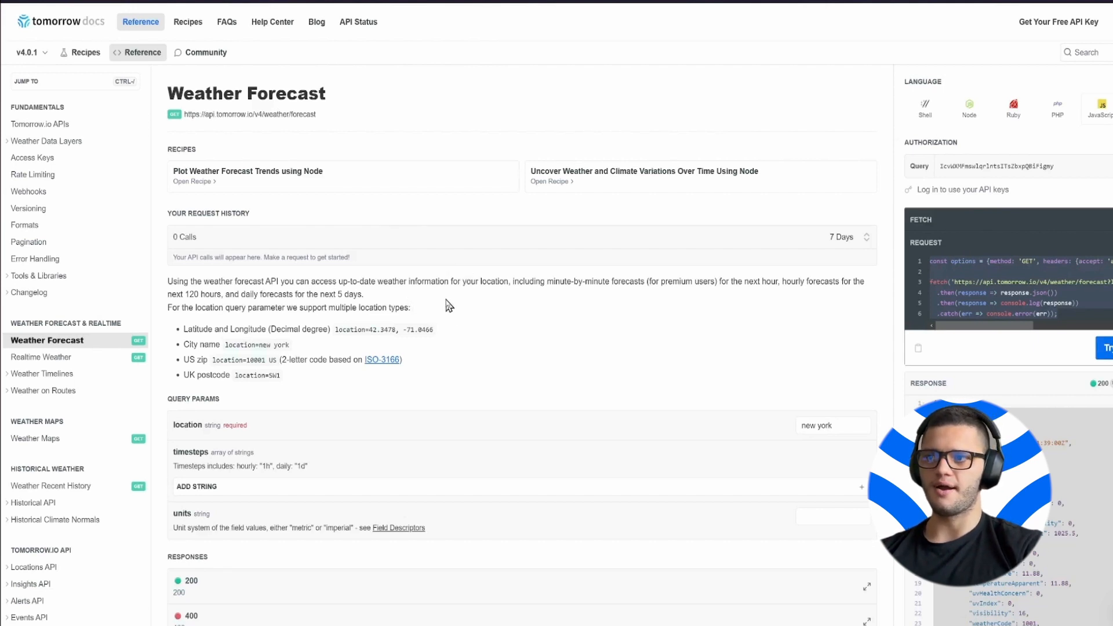
{"action": "mouse_move", "coordinate": [415, 265]}
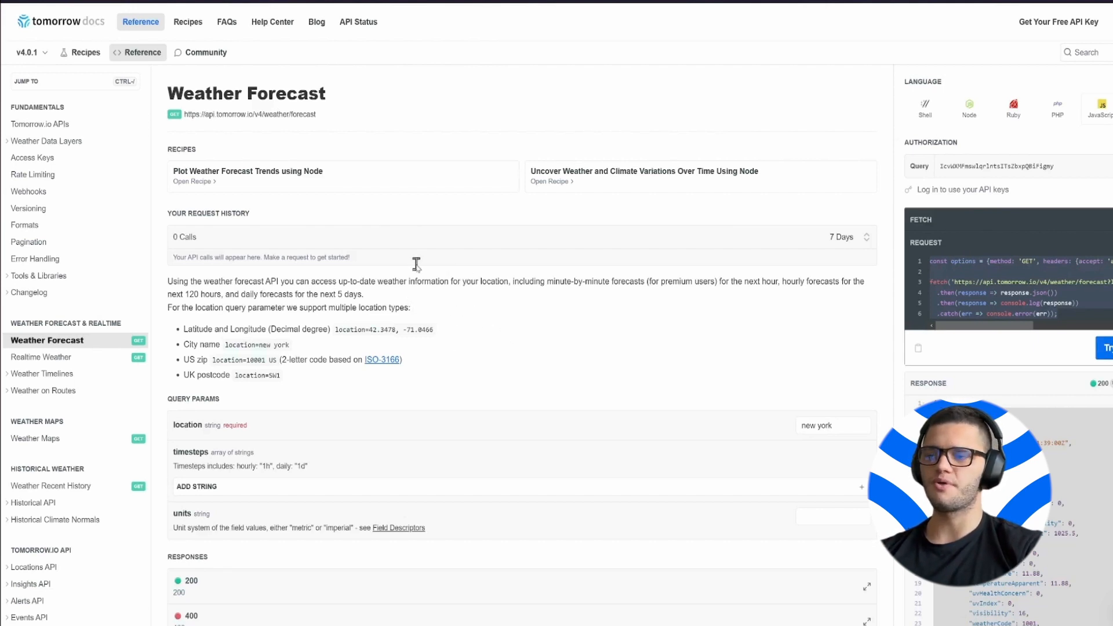
{"action": "mouse_move", "coordinate": [845, 309]}
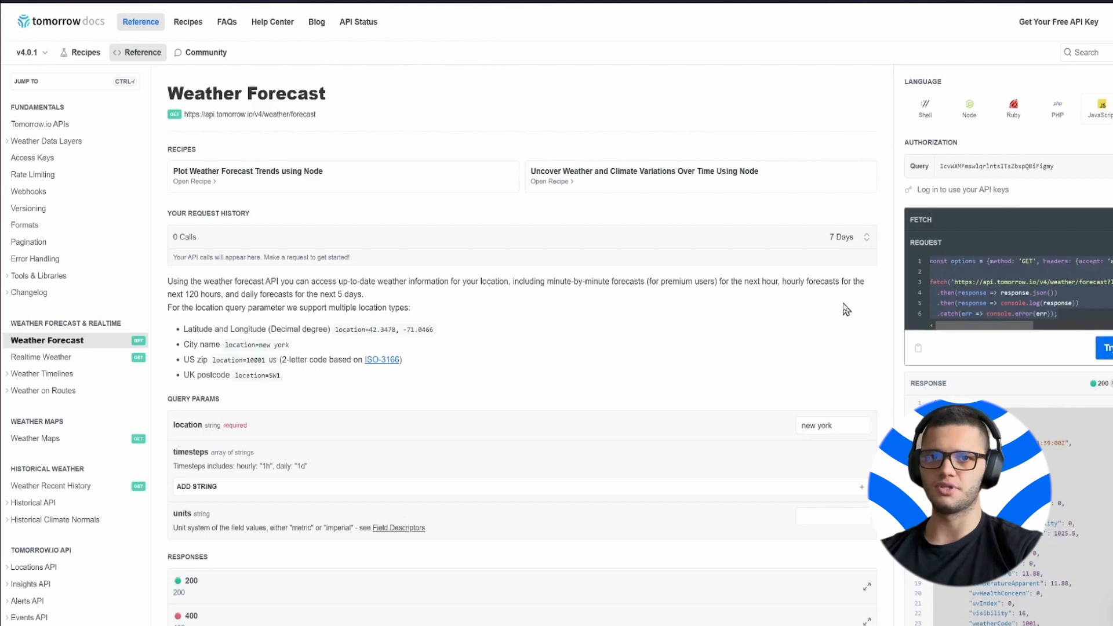
{"action": "mouse_move", "coordinate": [930, 294]}
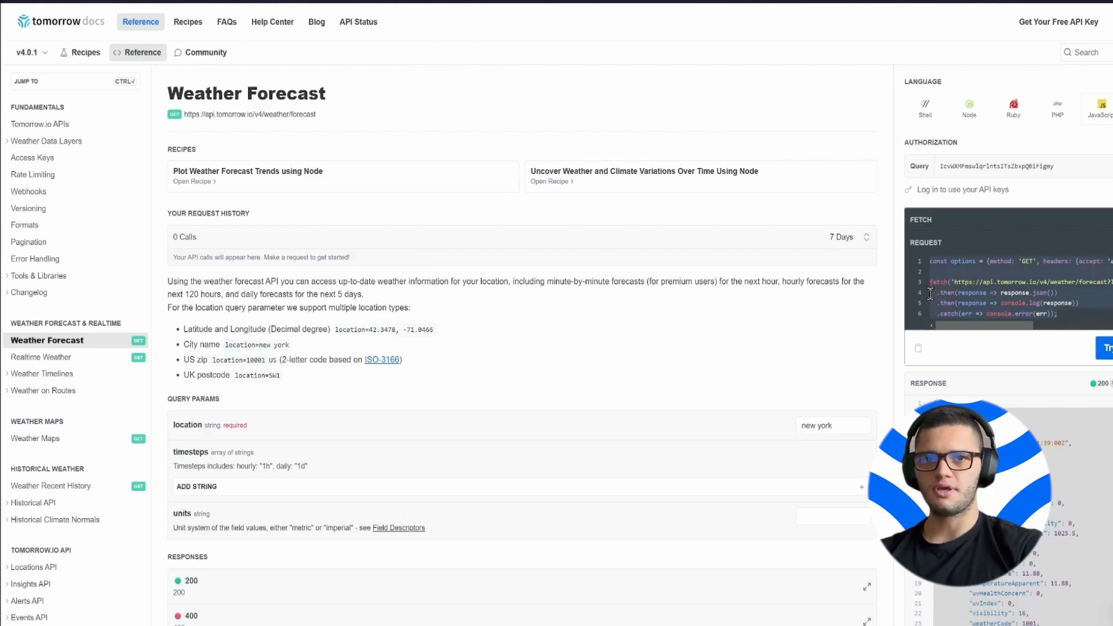
{"action": "mouse_move", "coordinate": [917, 84]}
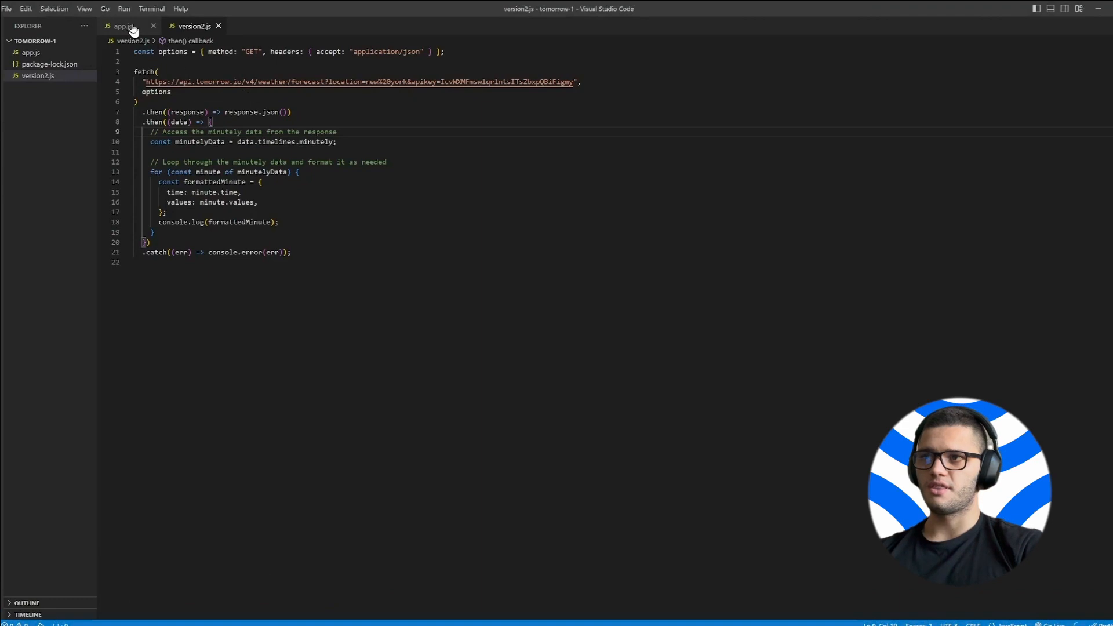
Step: Show the app.js fetch script for the New York forecast and select all its code
{"action": "left_click", "coordinate": [122, 26]}
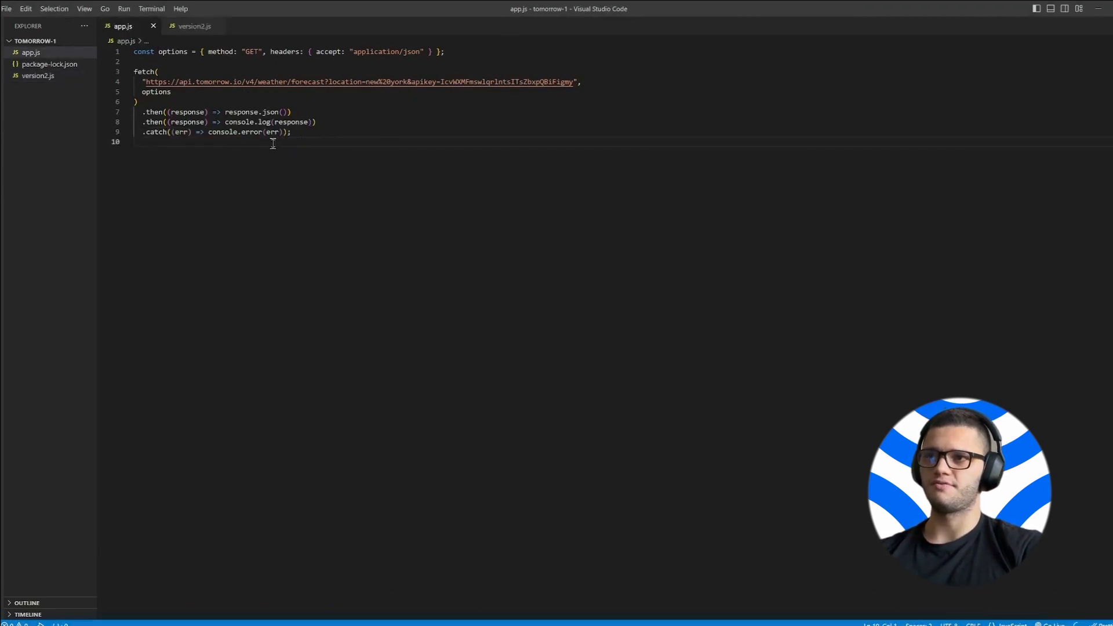
{"action": "key", "text": "ctrl+a"}
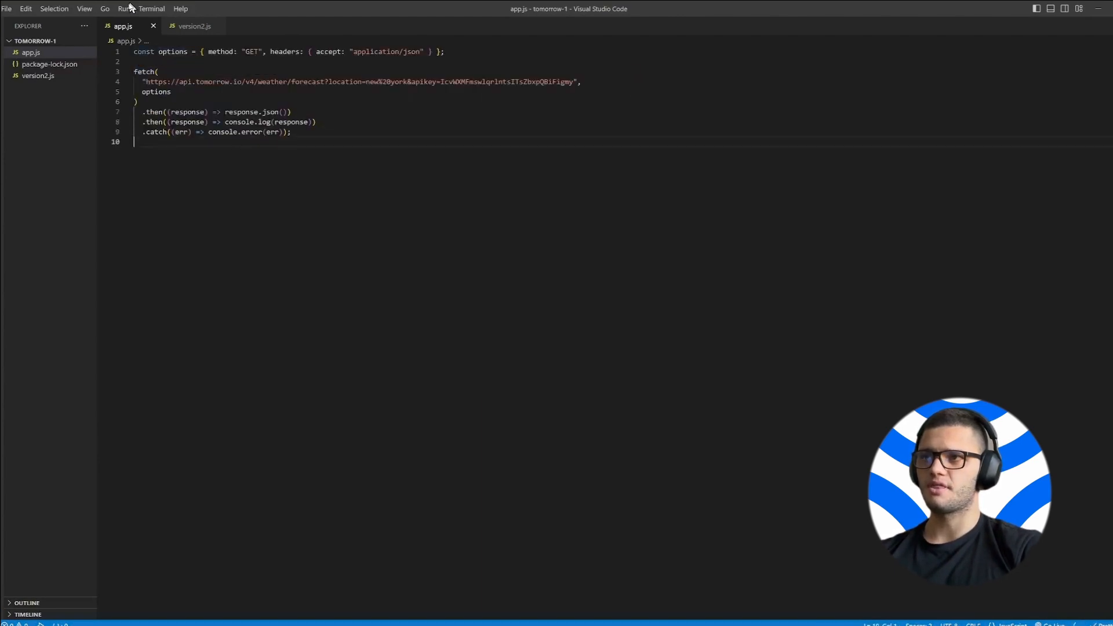
Step: Run node app.js in a new terminal to print the New York forecast timelines and location
{"action": "left_click", "coordinate": [151, 8]}
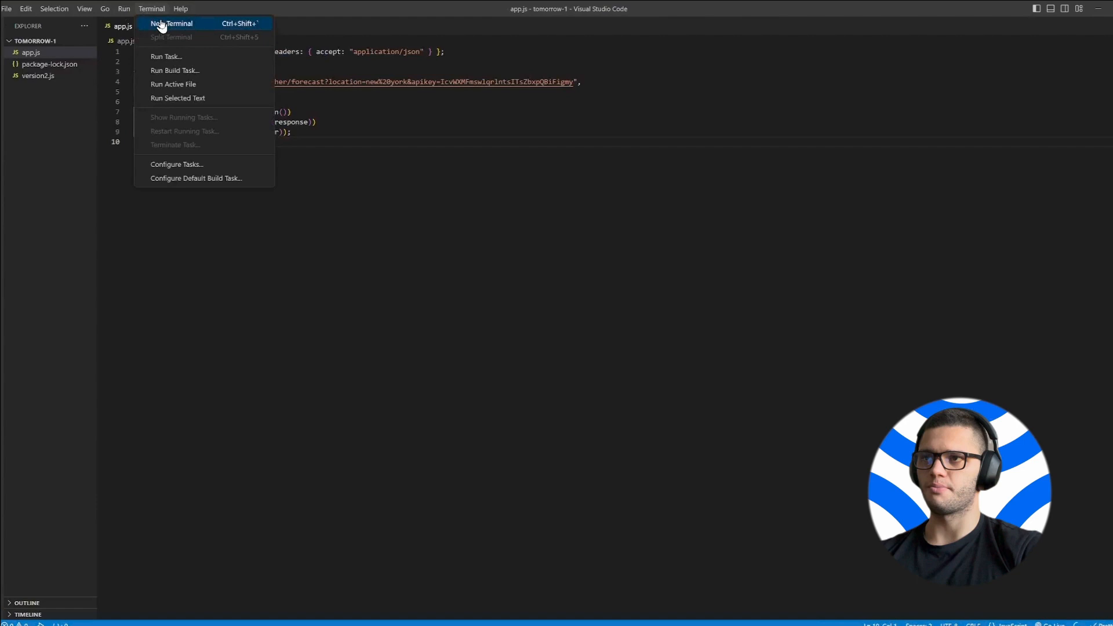
{"action": "left_click", "coordinate": [172, 24]}
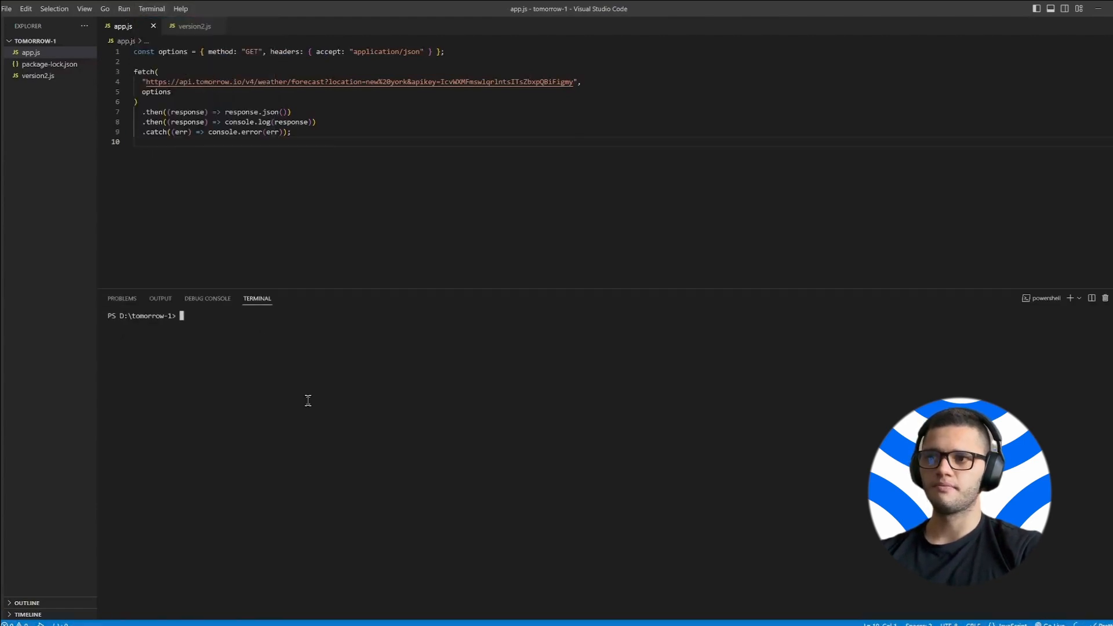
{"action": "type", "text": "n"}
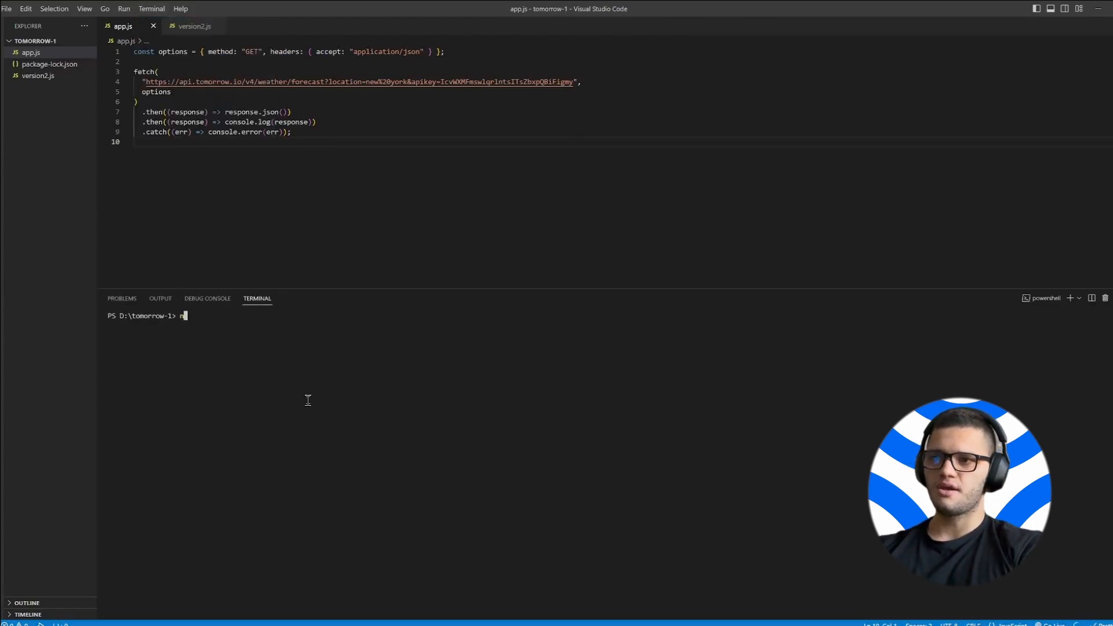
{"action": "type", "text": "ode app.js"}
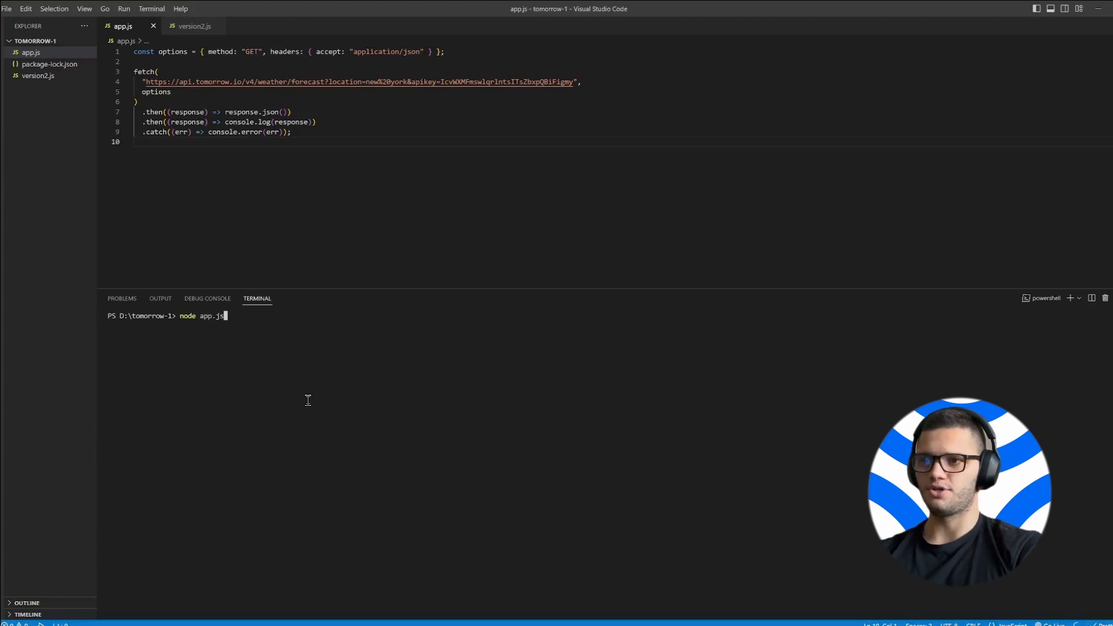
{"action": "key", "text": "Return"}
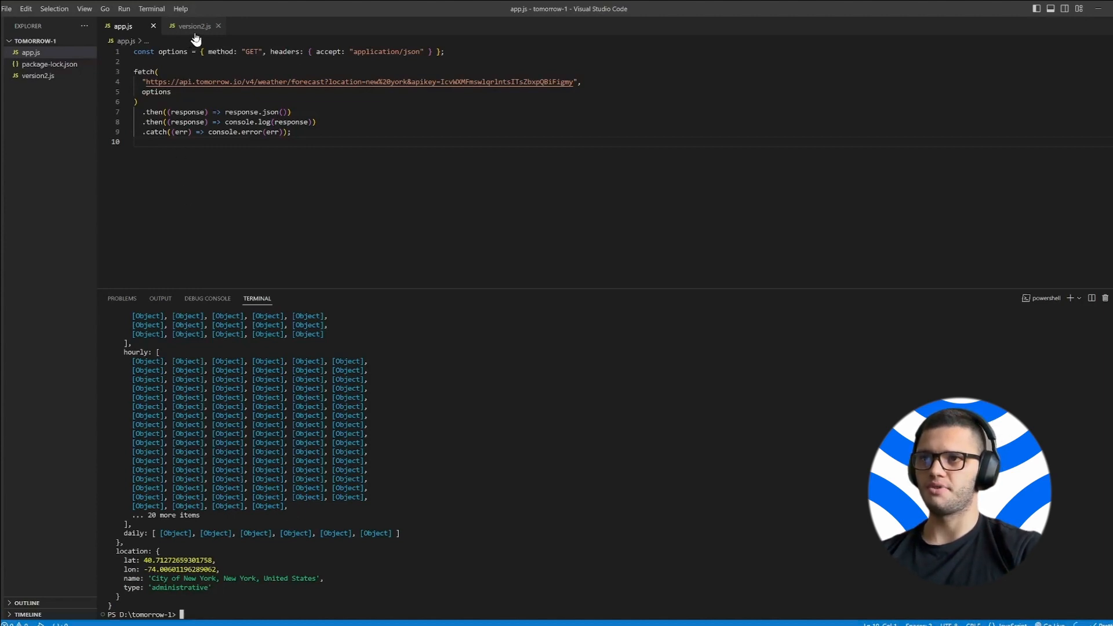
Step: Switch to version2.js and run it with node to print each minute's forecast values
{"action": "left_click", "coordinate": [194, 26]}
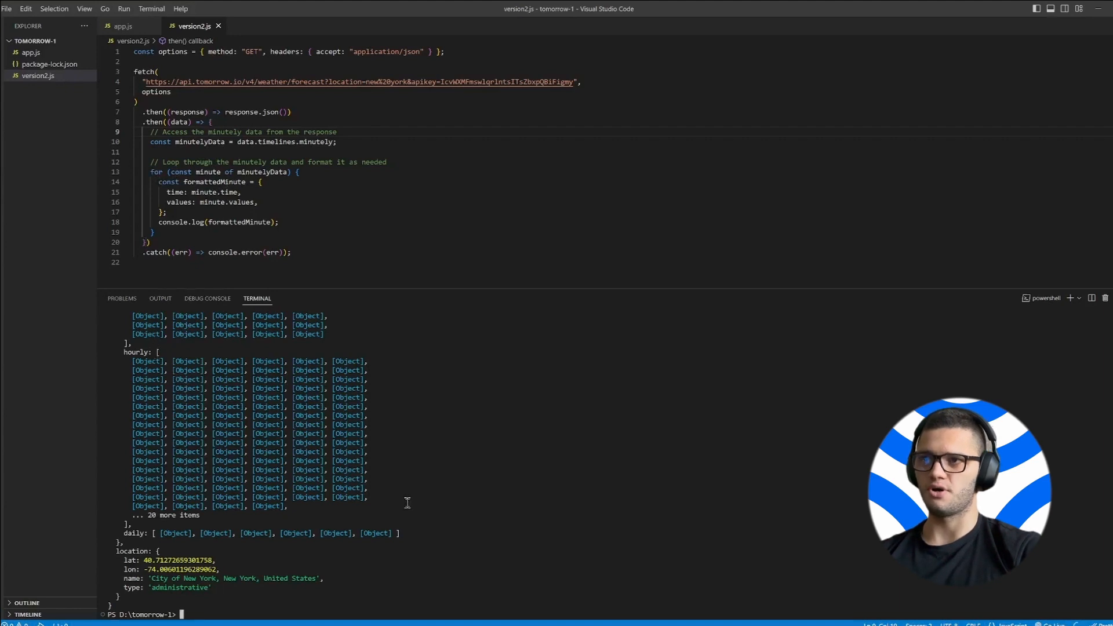
{"action": "type", "text": "n"}
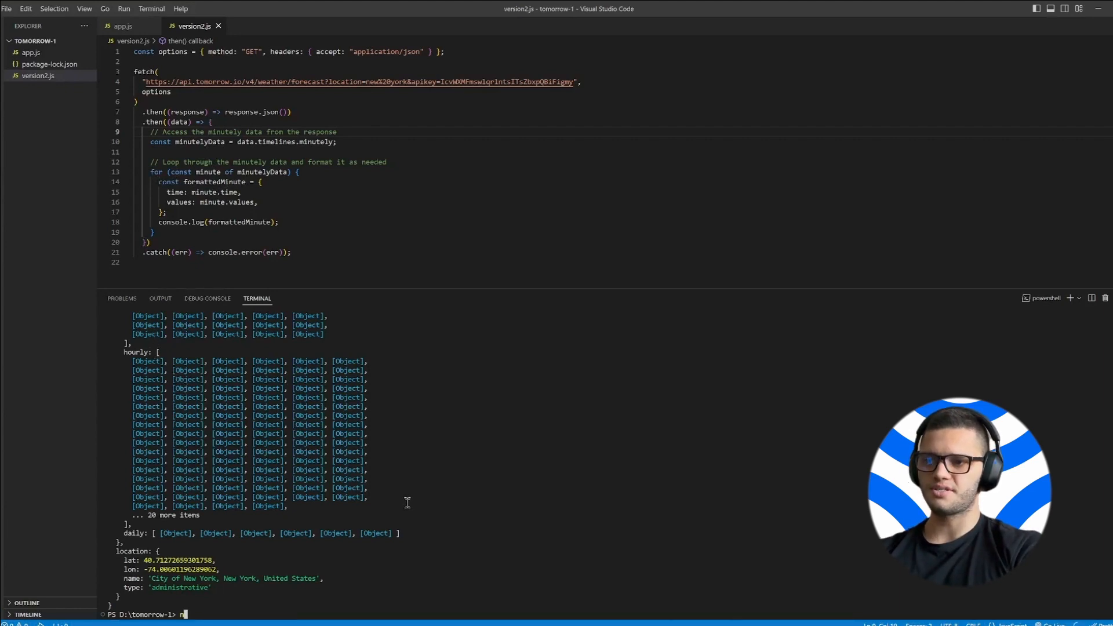
{"action": "type", "text": "node version2.js"}
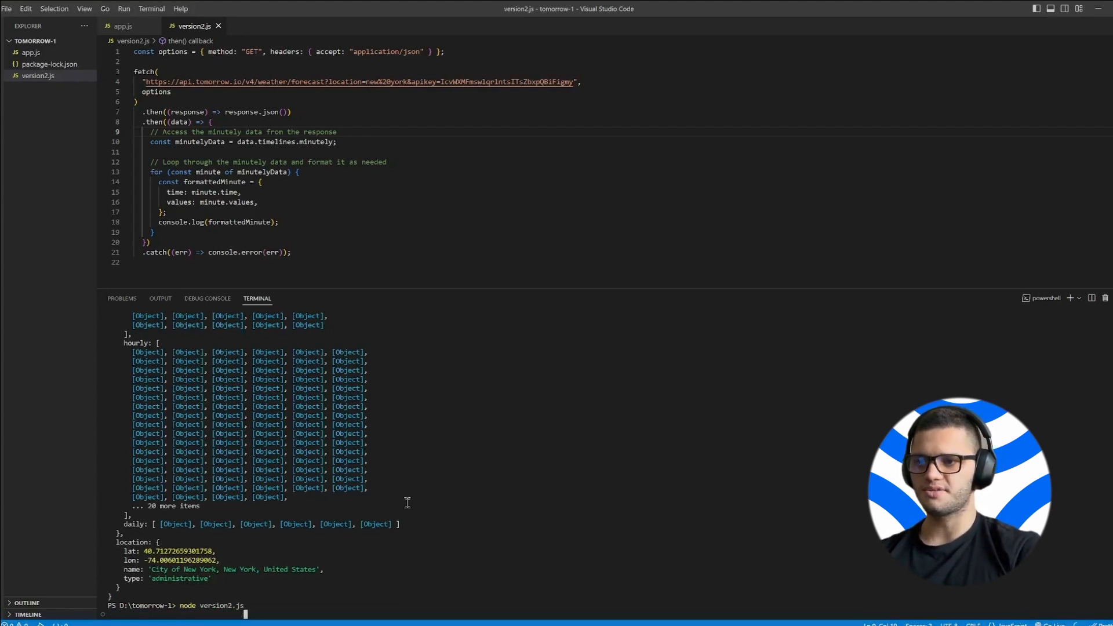
{"action": "key", "text": "Return"}
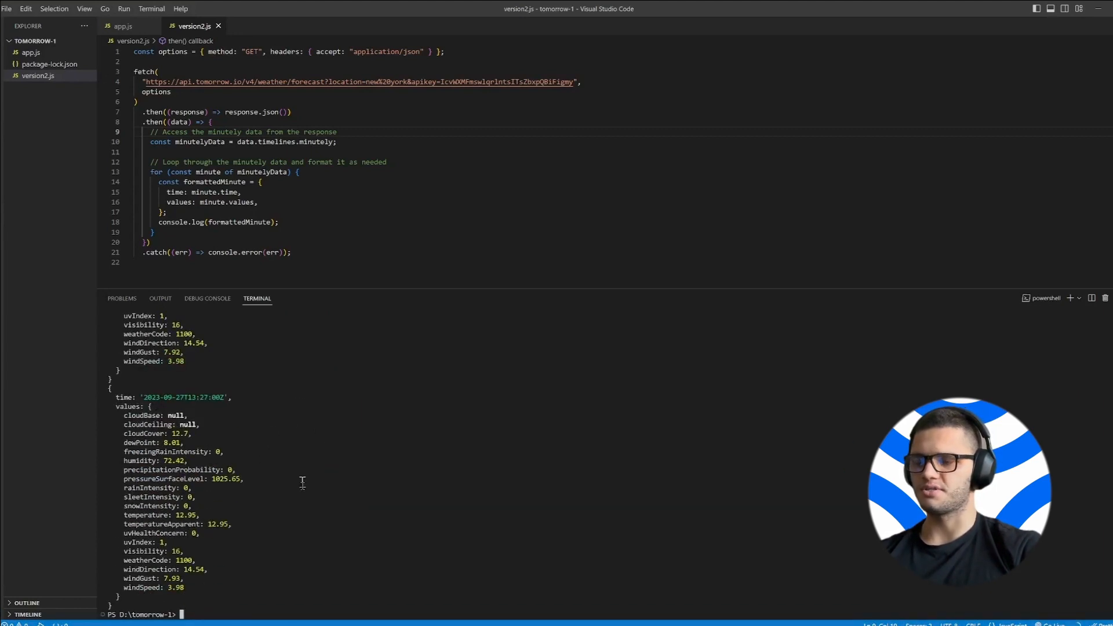
{"action": "scroll", "scroll_direction": "up", "scroll_amount": 3}
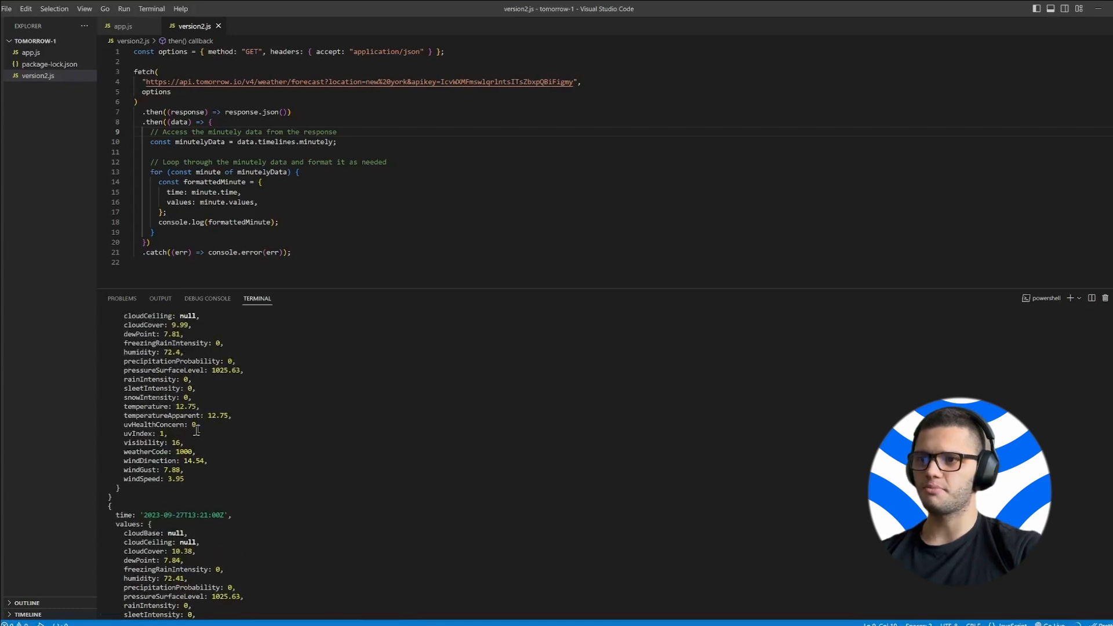
{"action": "scroll", "scroll_direction": "down", "scroll_amount": 3}
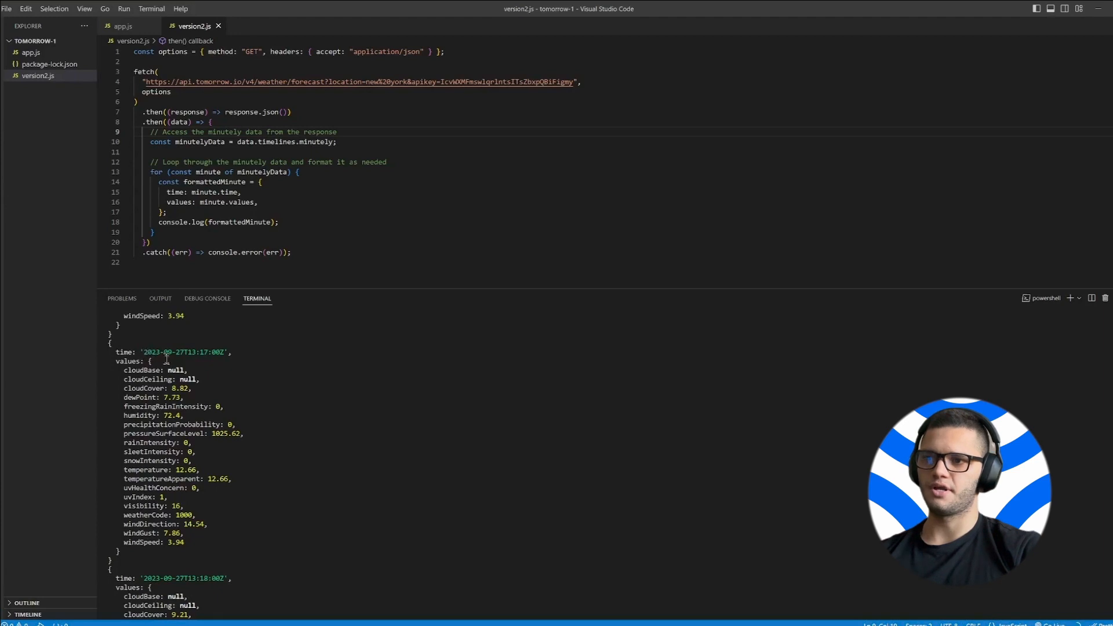
{"action": "scroll", "scroll_direction": "down", "scroll_amount": 3}
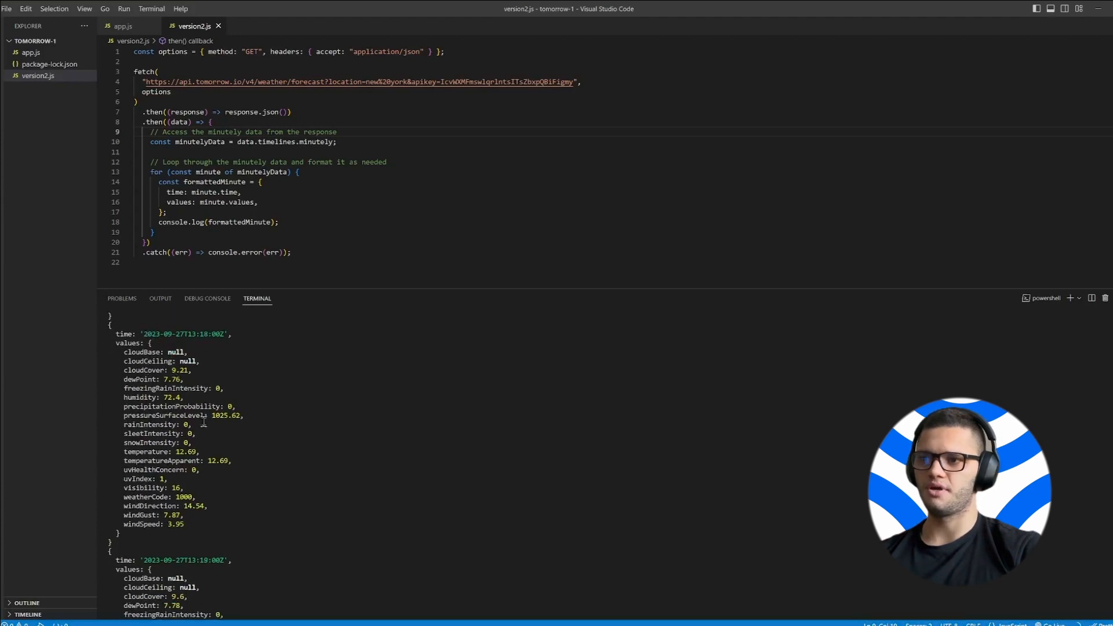